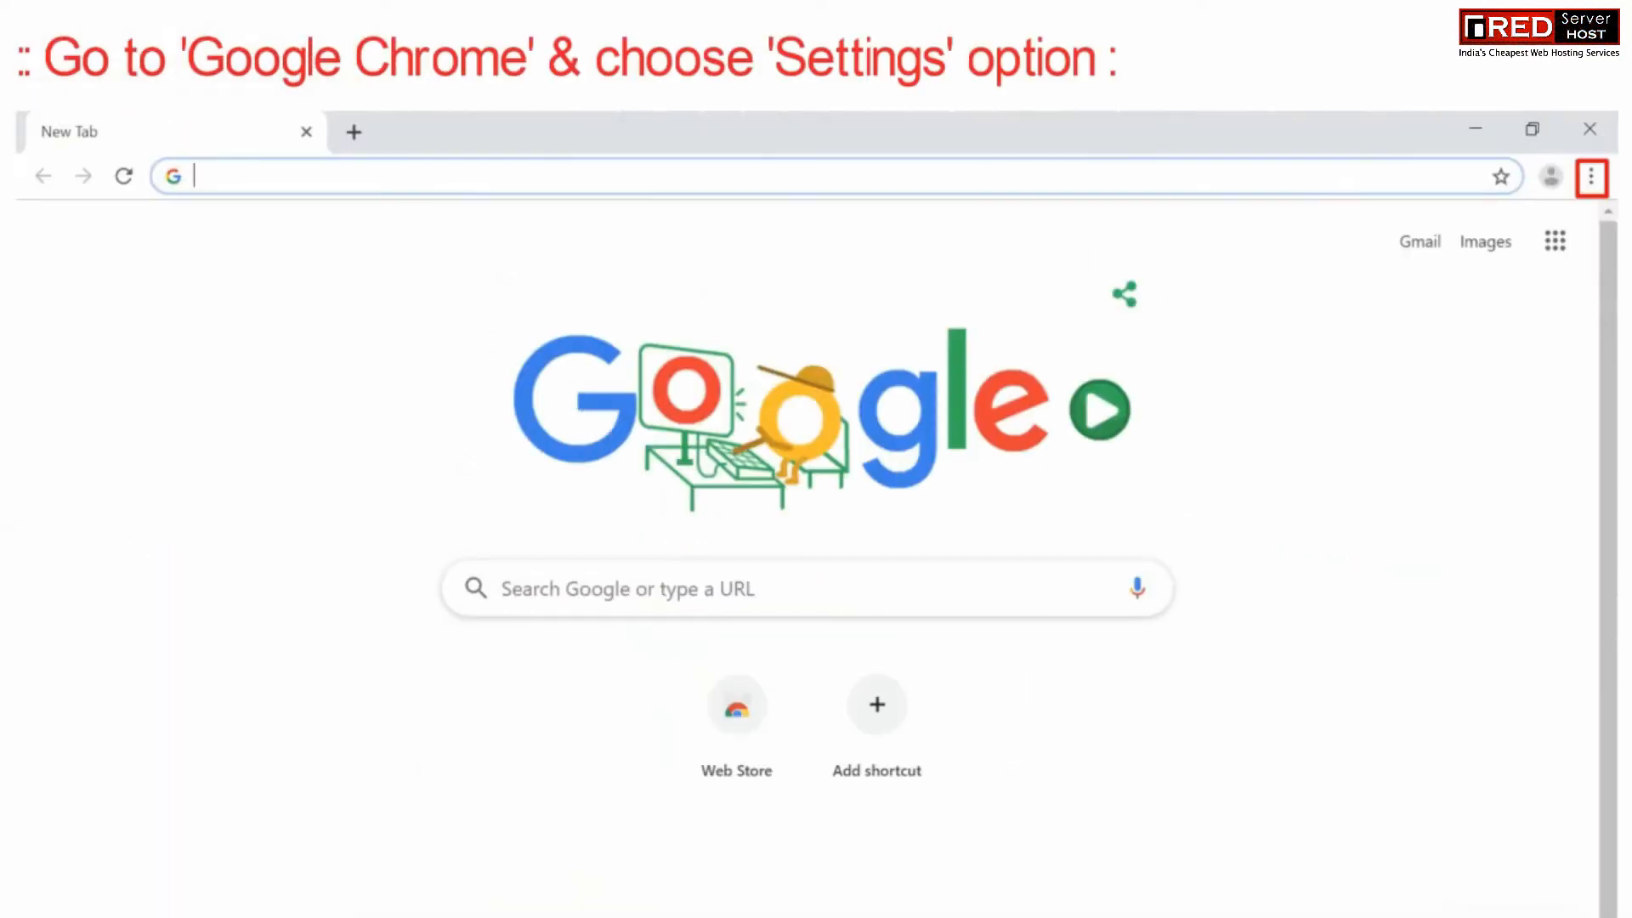
- Open Chrome Settings from the three-dot menu
{"action": "left_click", "coordinate": [1591, 176]}
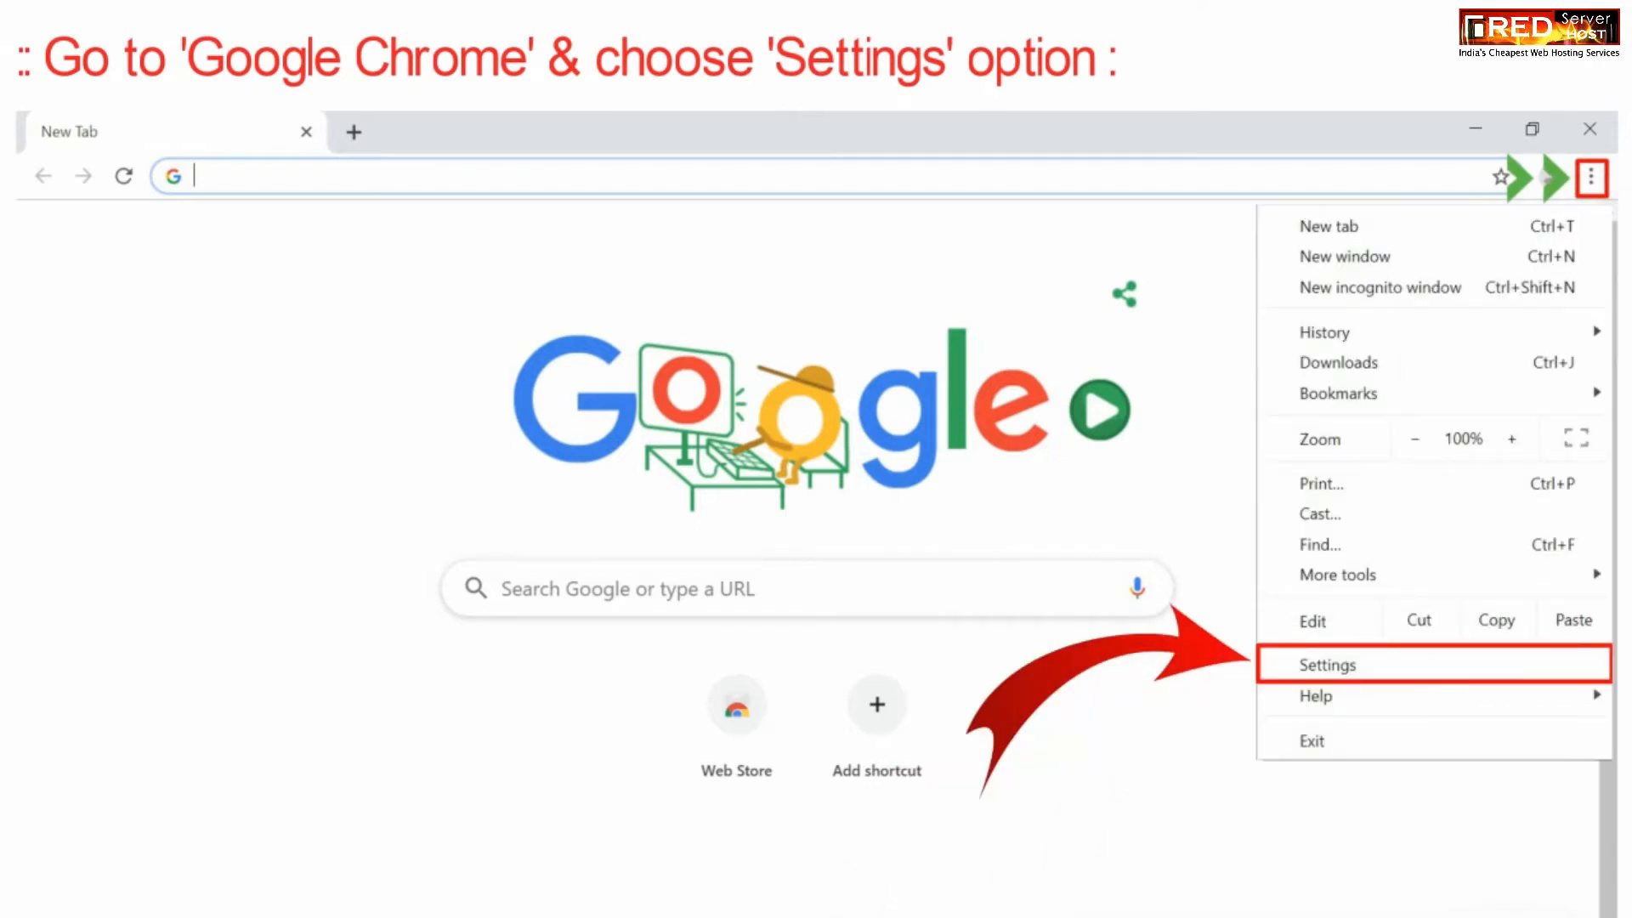
{"action": "left_click", "coordinate": [1326, 664]}
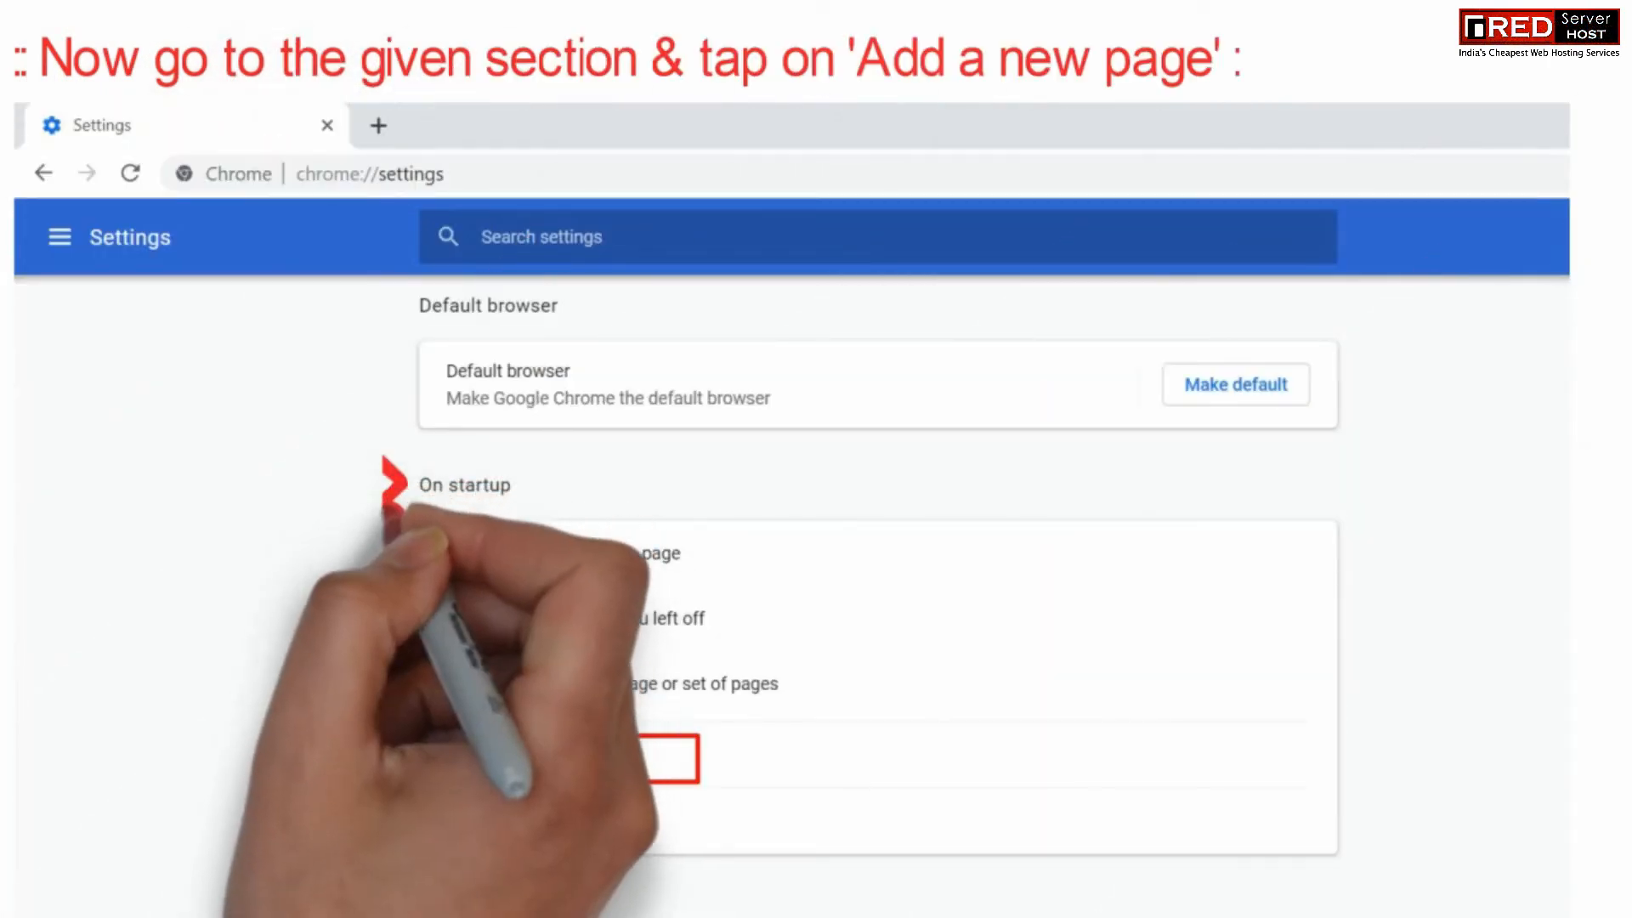
- Set On startup to 'Open a specific page or set of pages' and start adding a page
{"action": "left_click", "coordinate": [456, 682]}
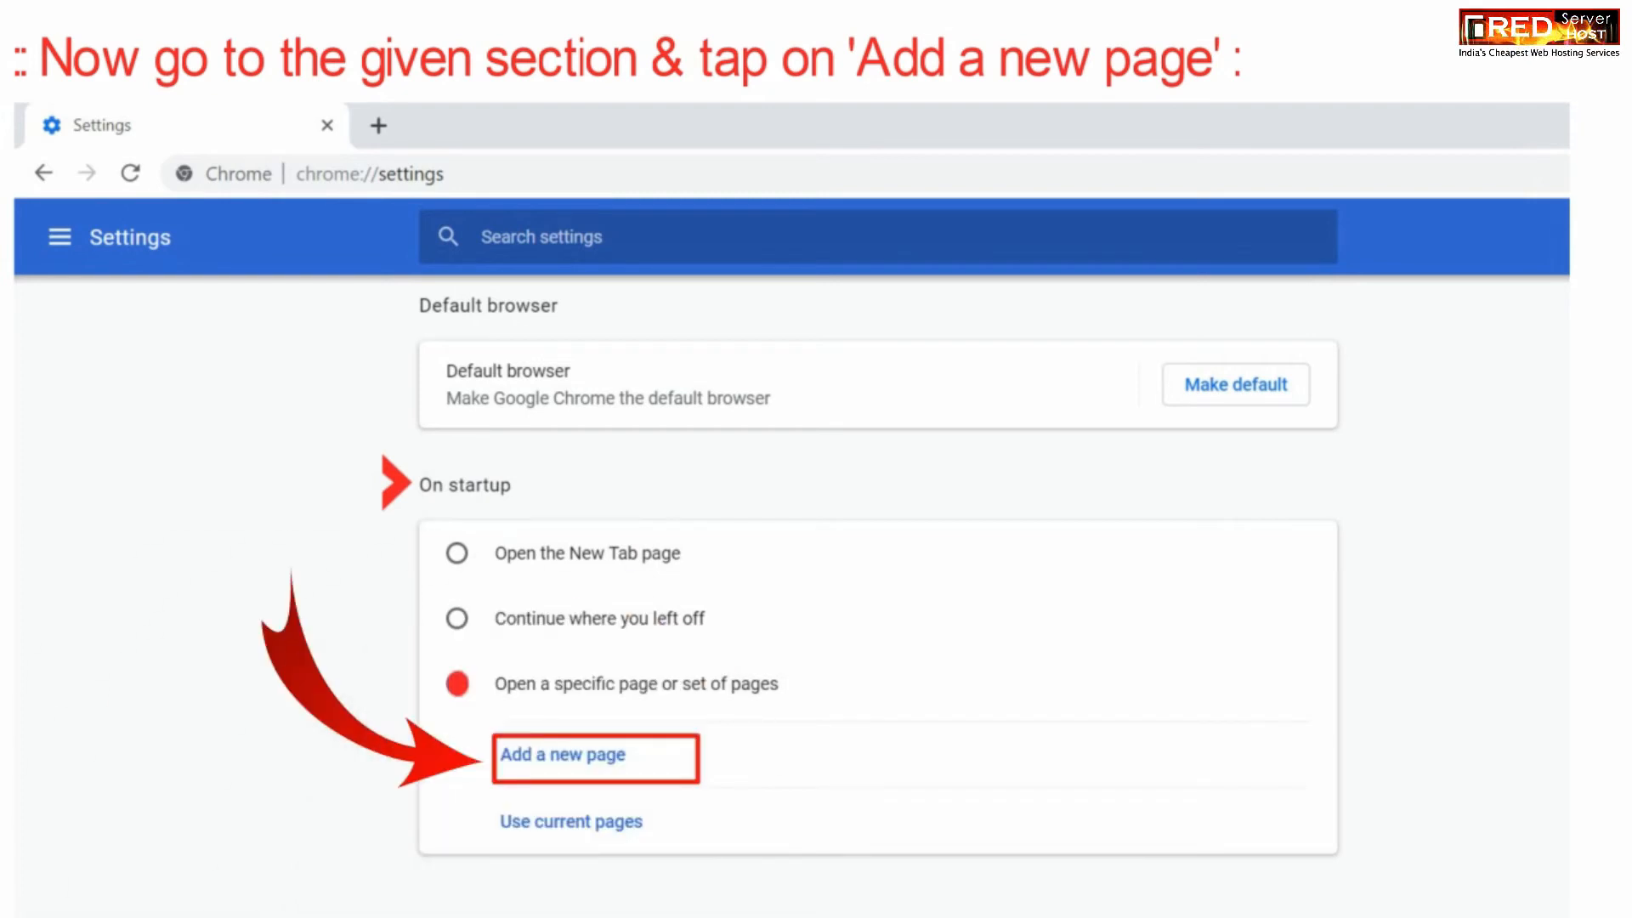
{"action": "left_click", "coordinate": [562, 754]}
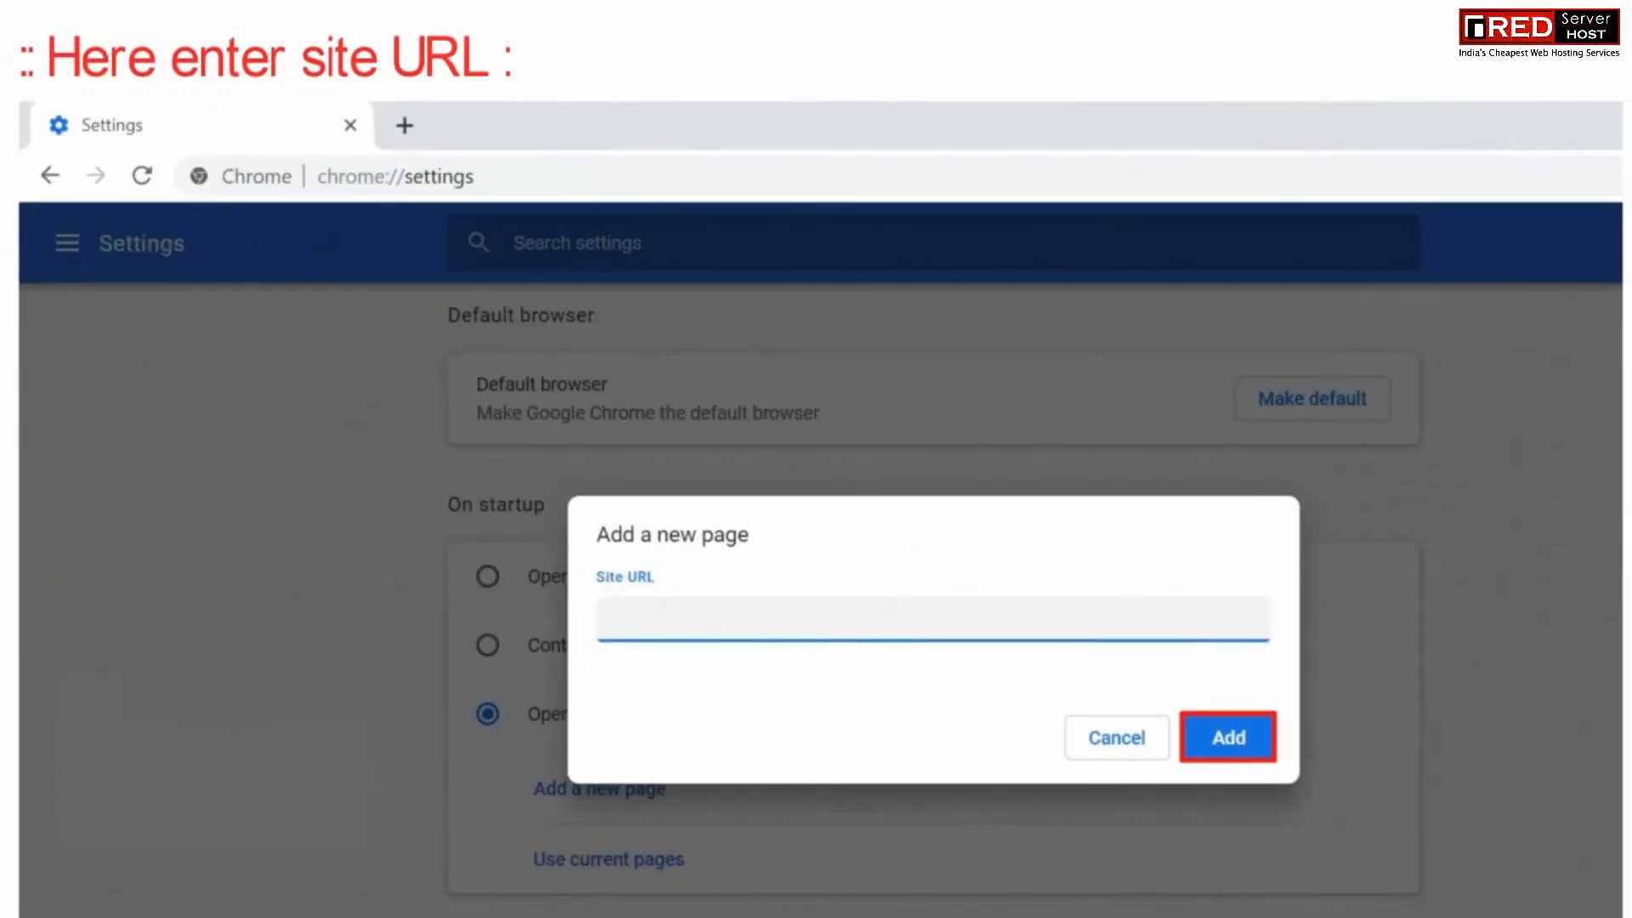
{"action": "type", "text": "https://domain.com:2083/login/?user=cPanelUsername&pass=PASSWORD"}
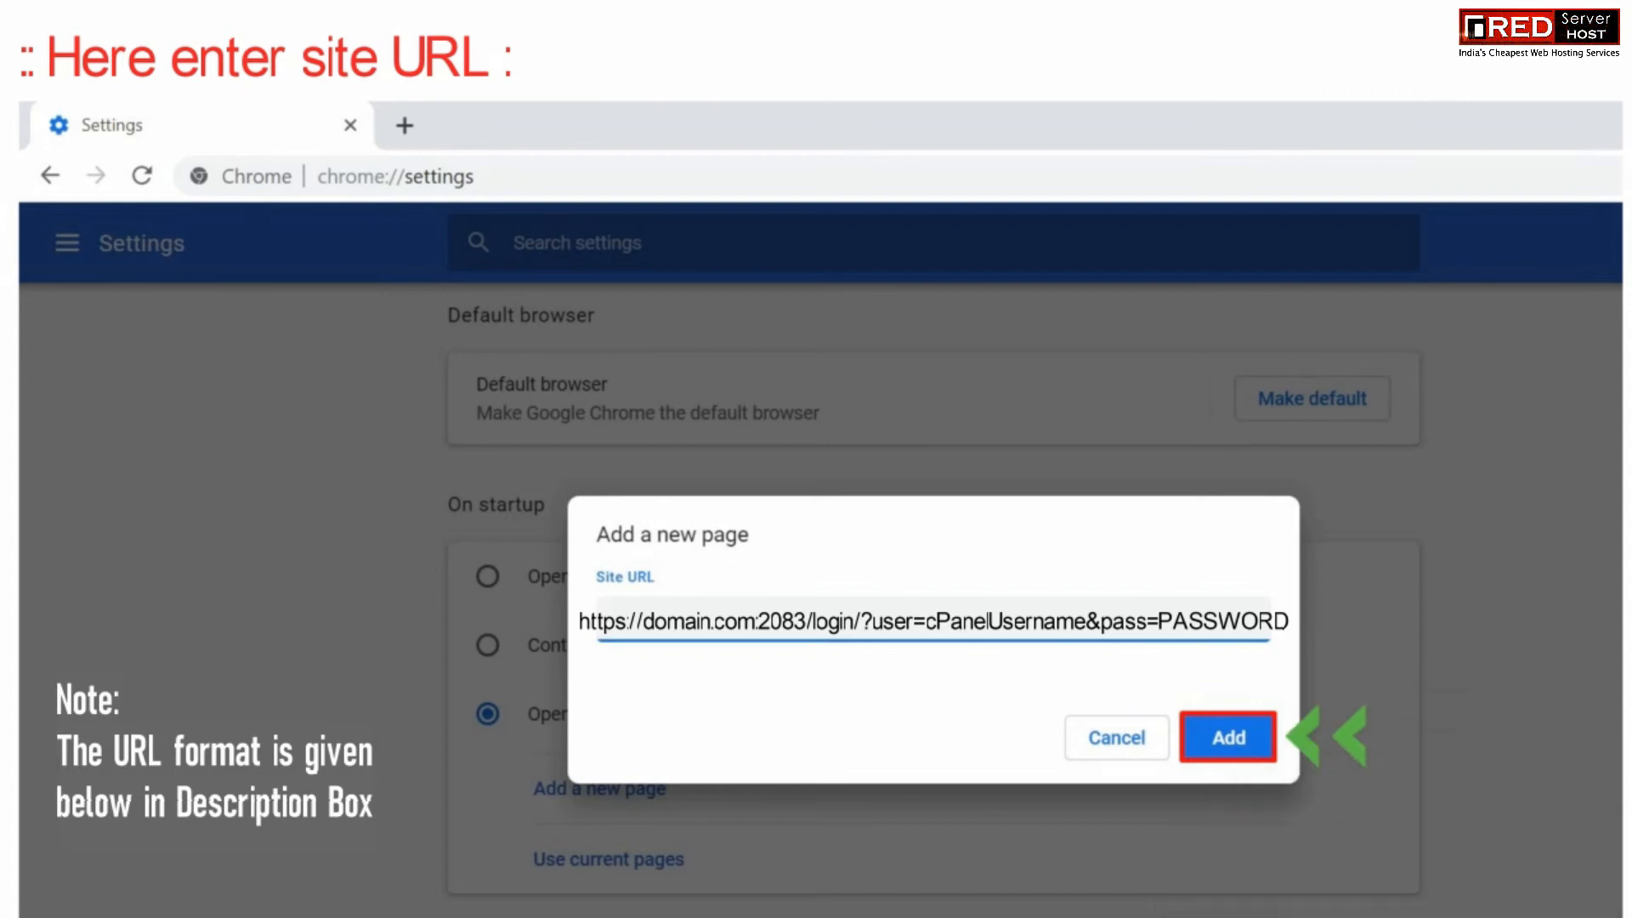
{"action": "left_click", "coordinate": [1228, 737]}
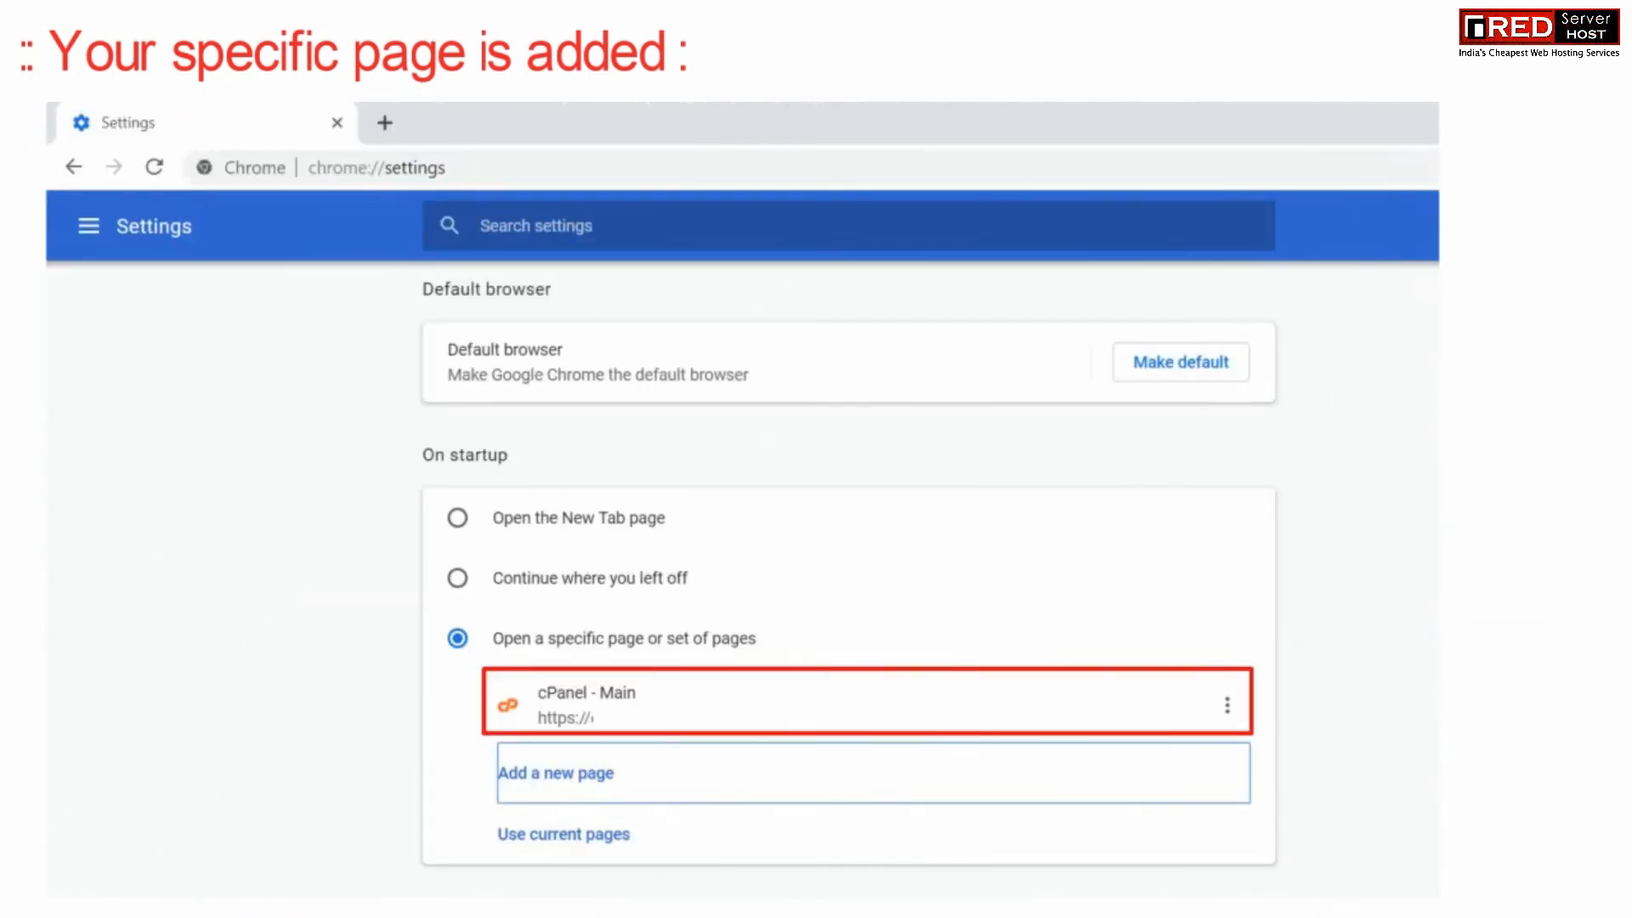